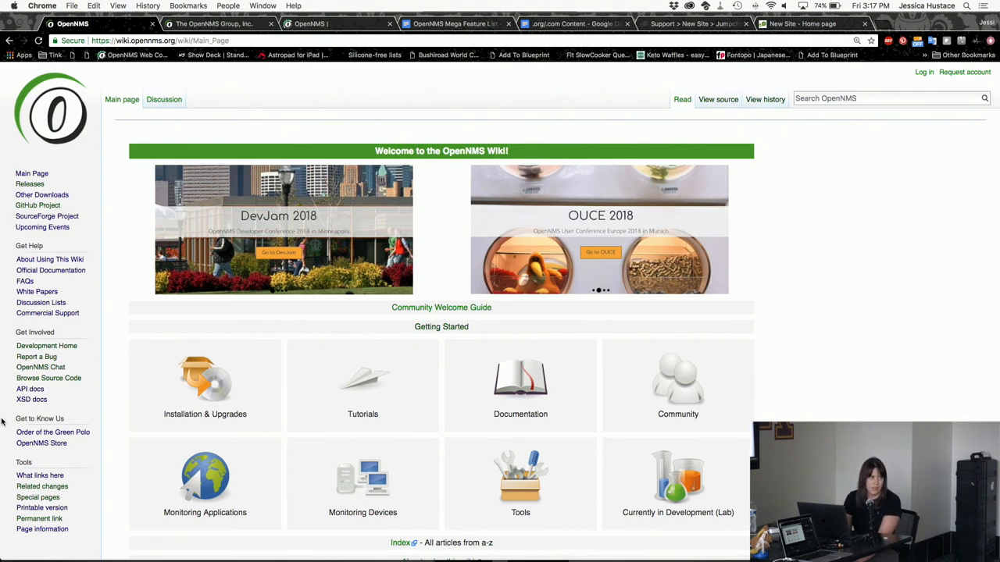
pyautogui.moveTo(46, 347)
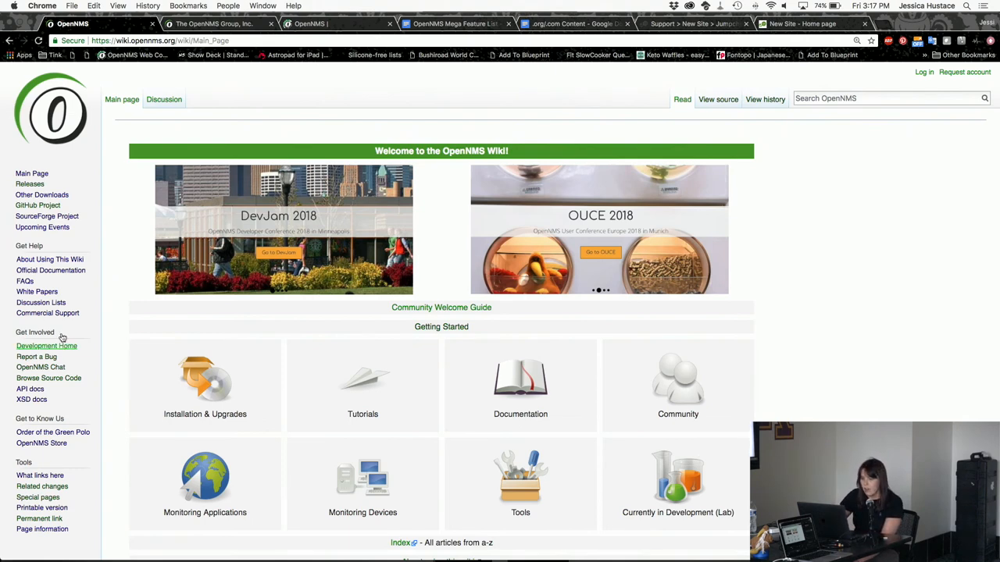
# Switch from the OpenNMS Wiki main page to the opennms.com browser tab
pyautogui.click(227, 25)
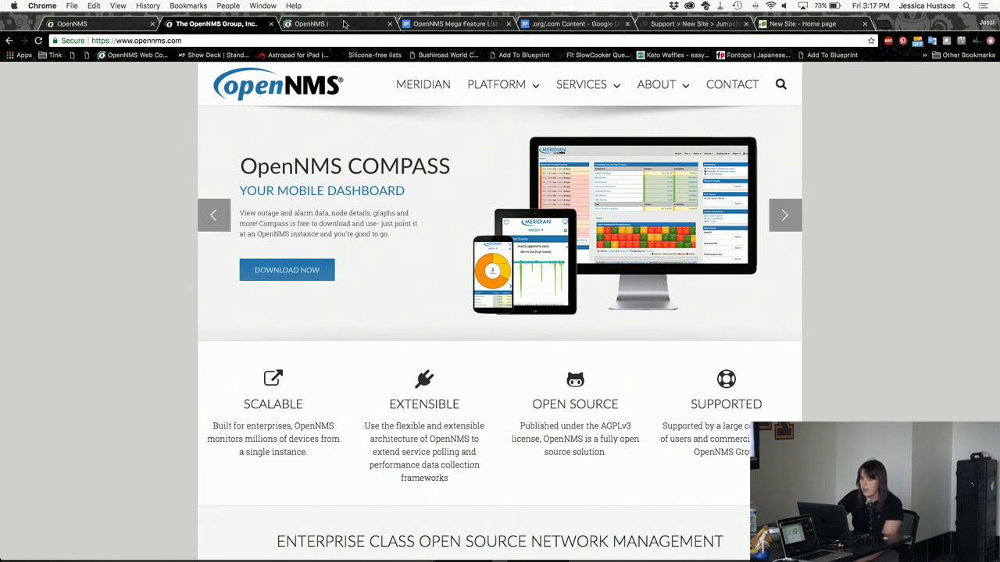
# Switch from opennms.com to the opennms.org community site tab featuring DevJam 2018
pyautogui.click(312, 25)
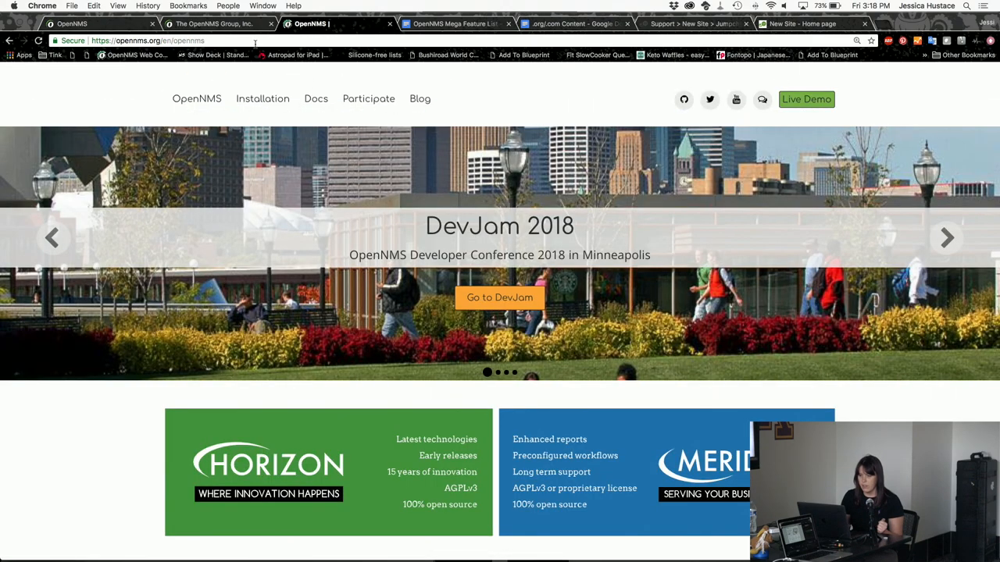
pyautogui.click(227, 25)
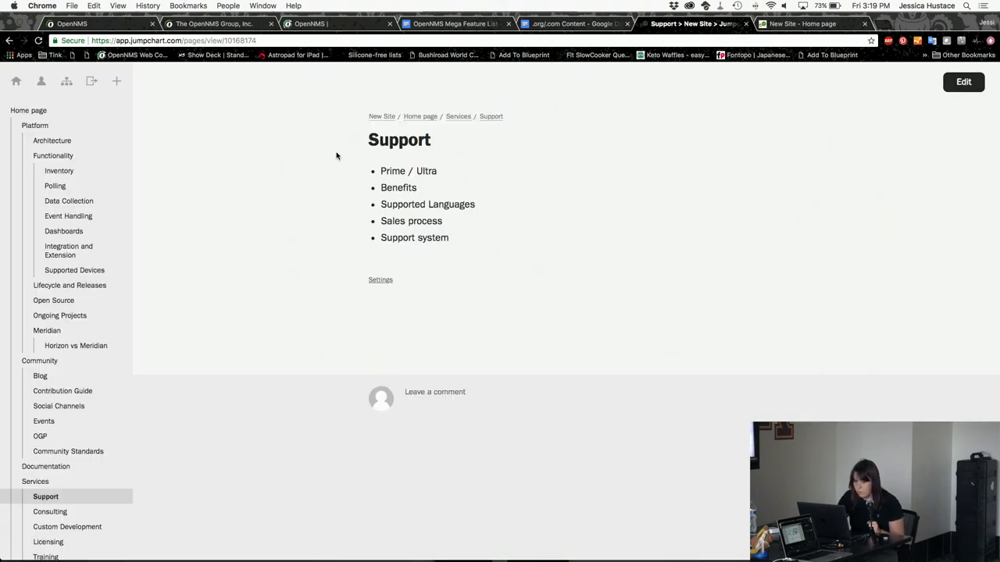
pyautogui.moveTo(28, 116)
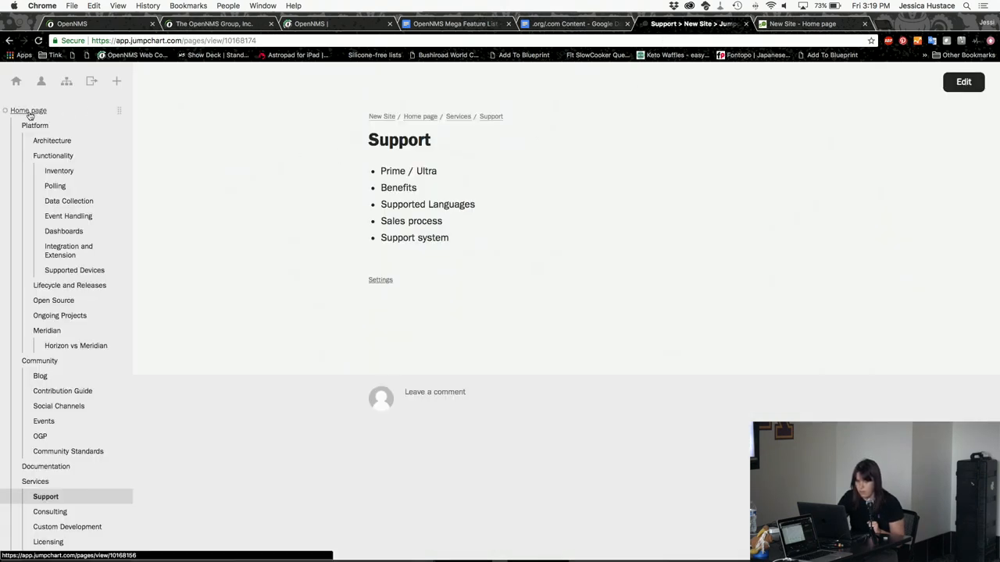
# View the site's Home page, then the Functionality page under Platform with its description text
pyautogui.click(28, 110)
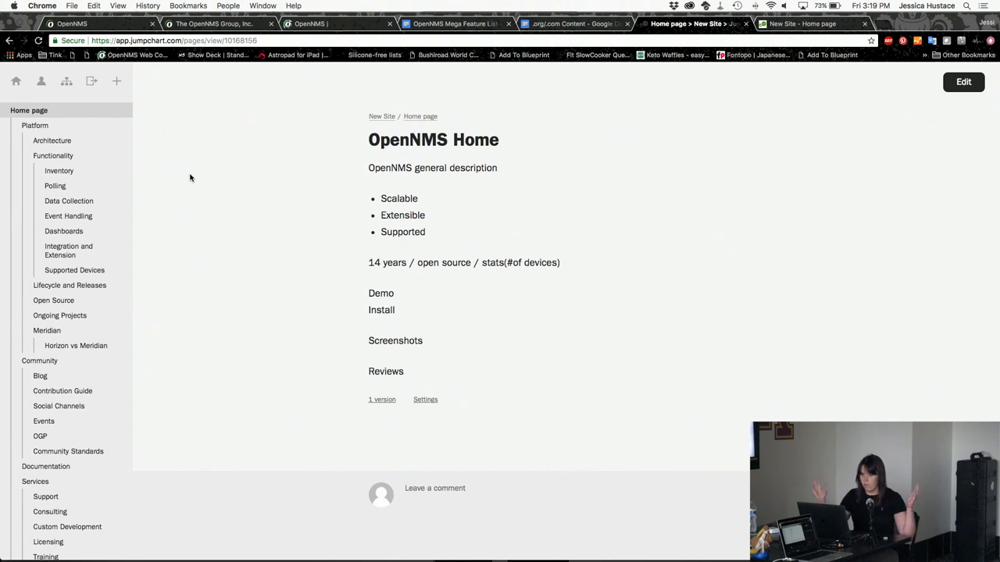
pyautogui.moveTo(65, 81)
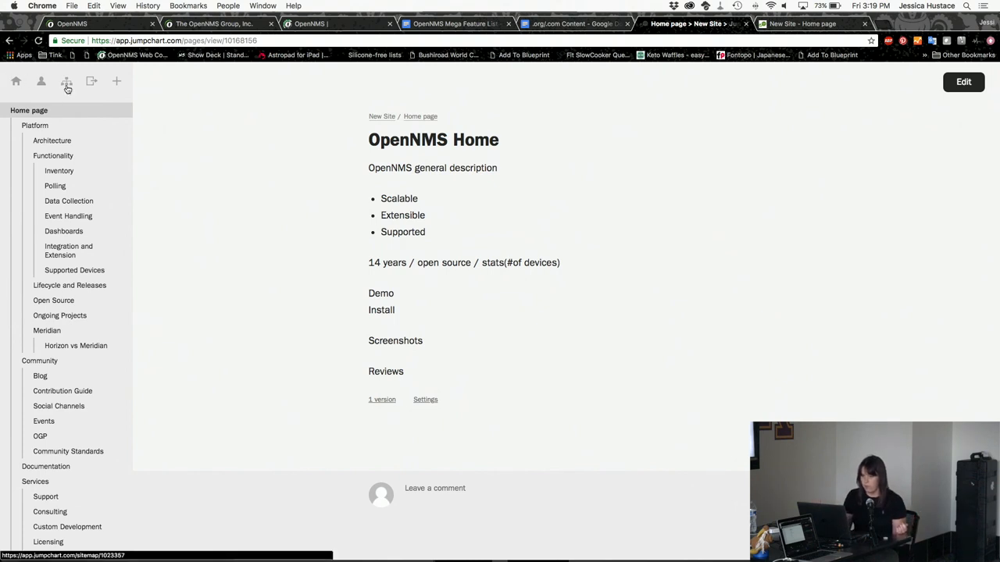
pyautogui.click(66, 81)
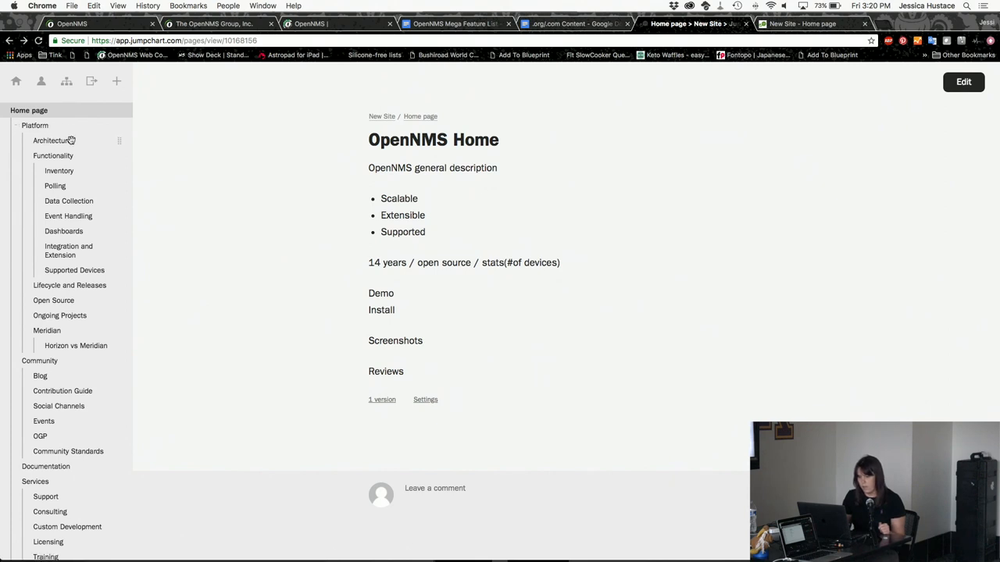
pyautogui.click(53, 156)
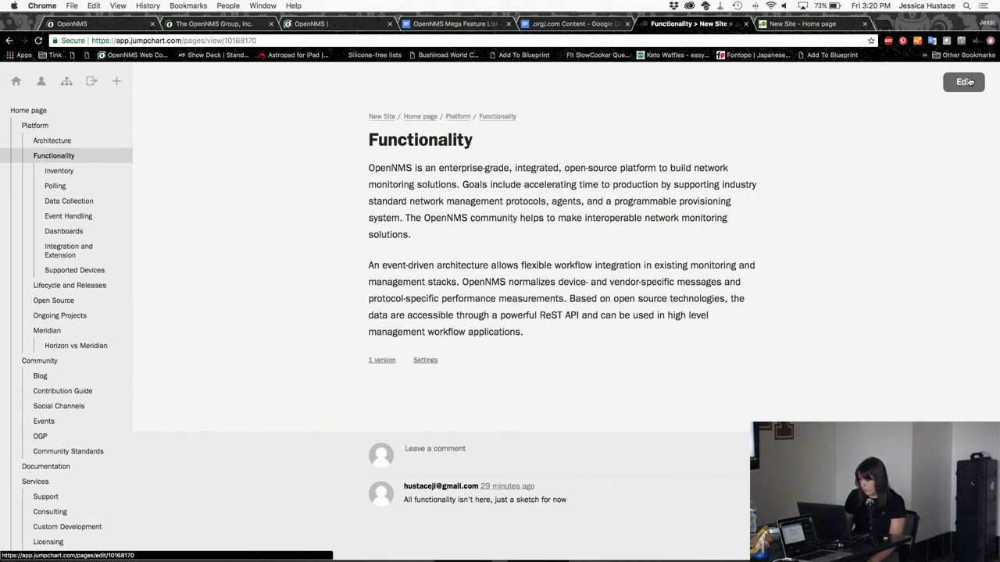
pyautogui.click(965, 82)
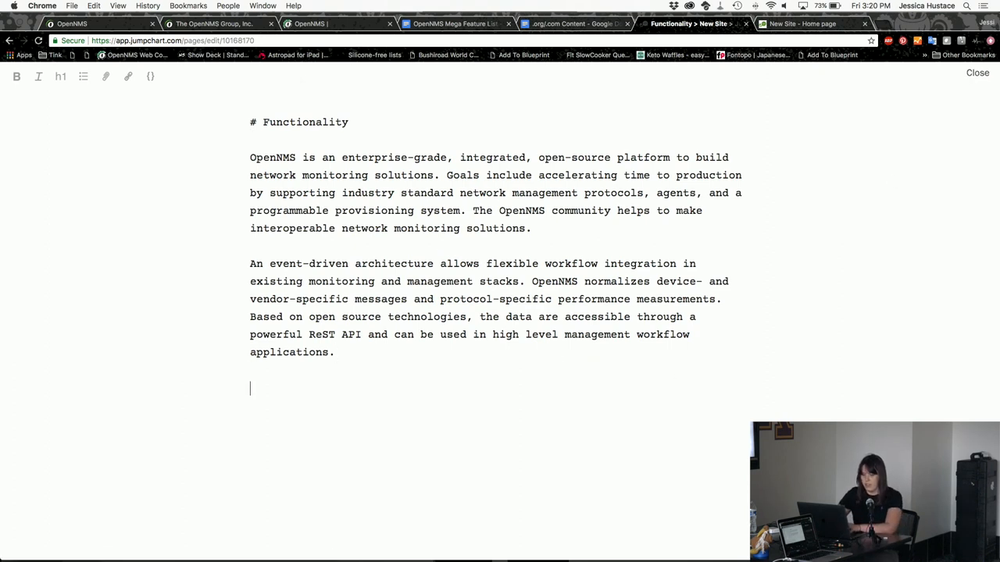
pyautogui.write('aldkja;')
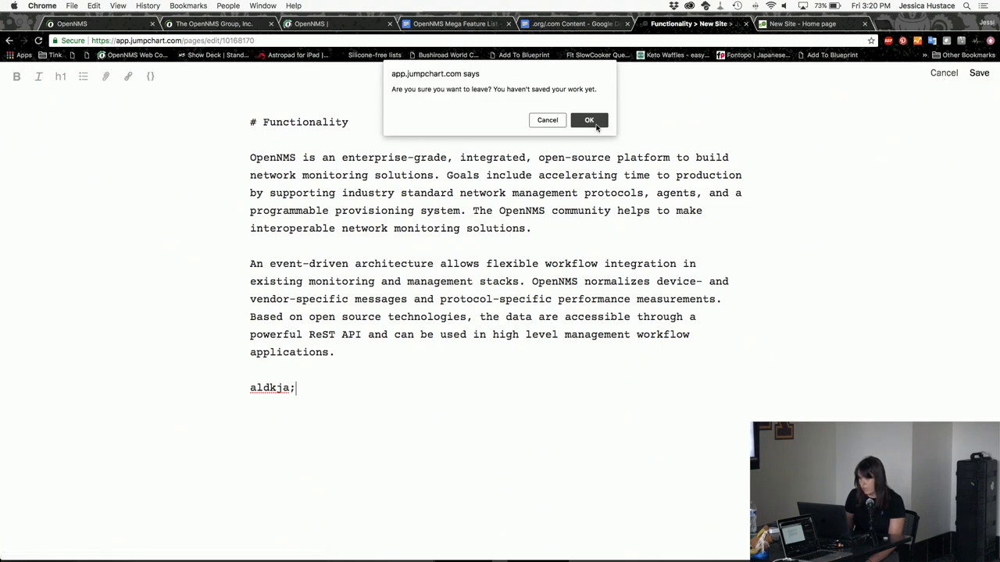
pyautogui.click(589, 119)
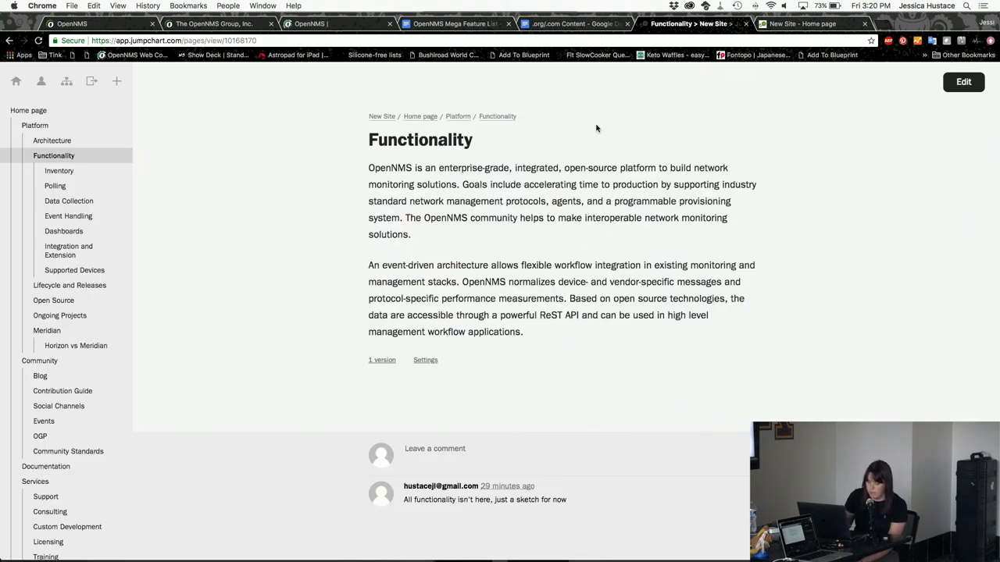
pyautogui.scroll(-3)
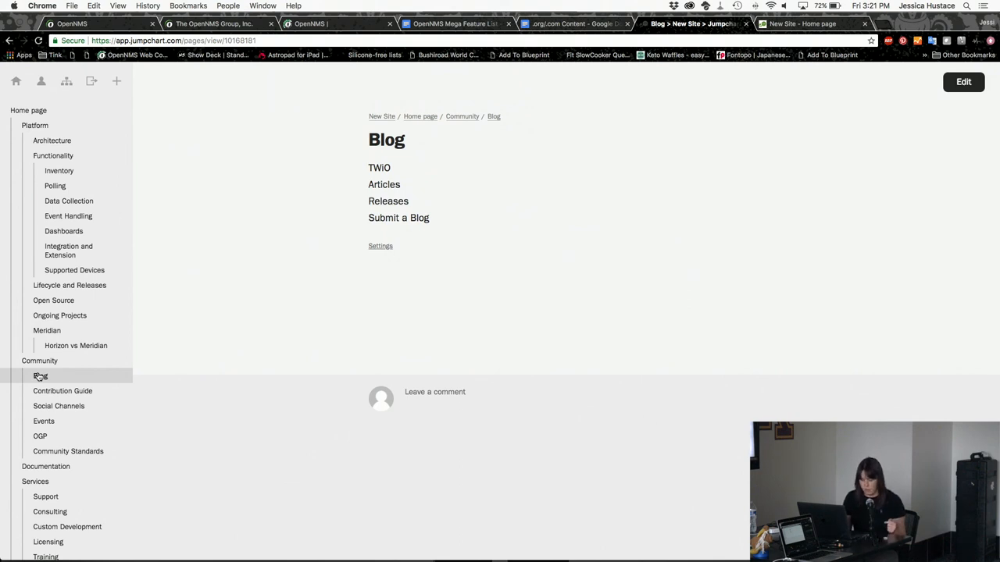
pyautogui.moveTo(56, 184)
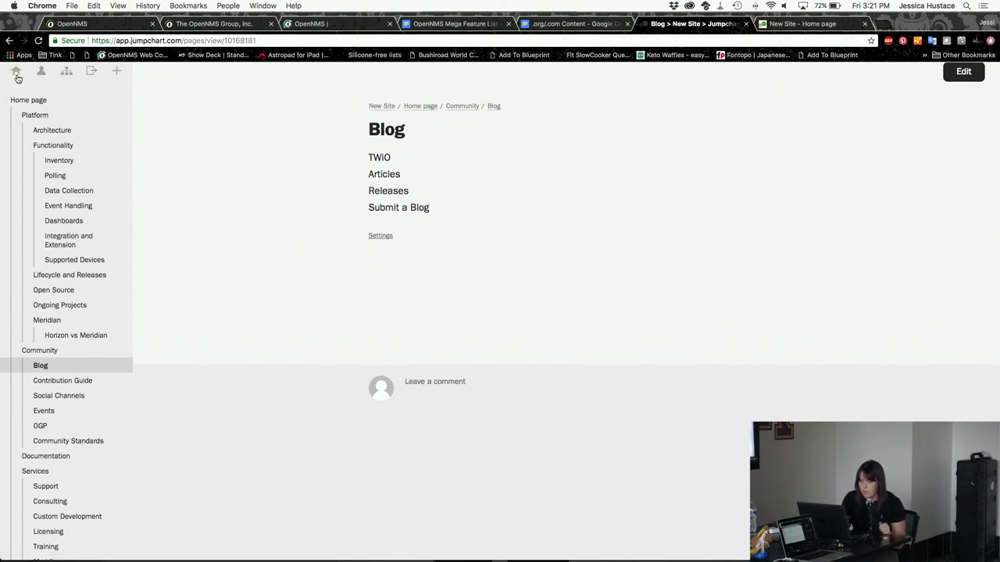
# Return to the projects overview listing New Site, Wiki and Using Jumpchart
pyautogui.click(16, 72)
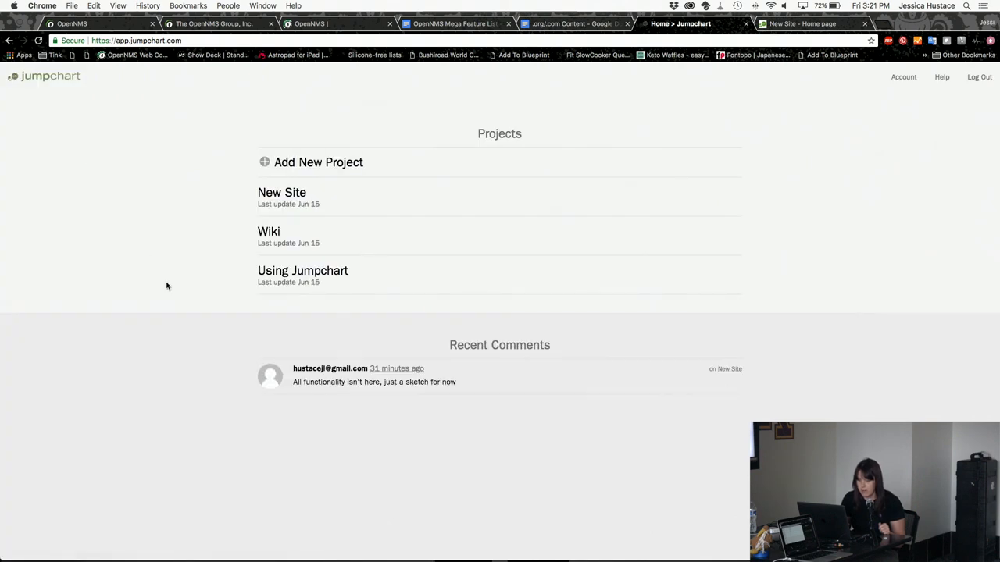
pyautogui.moveTo(249, 234)
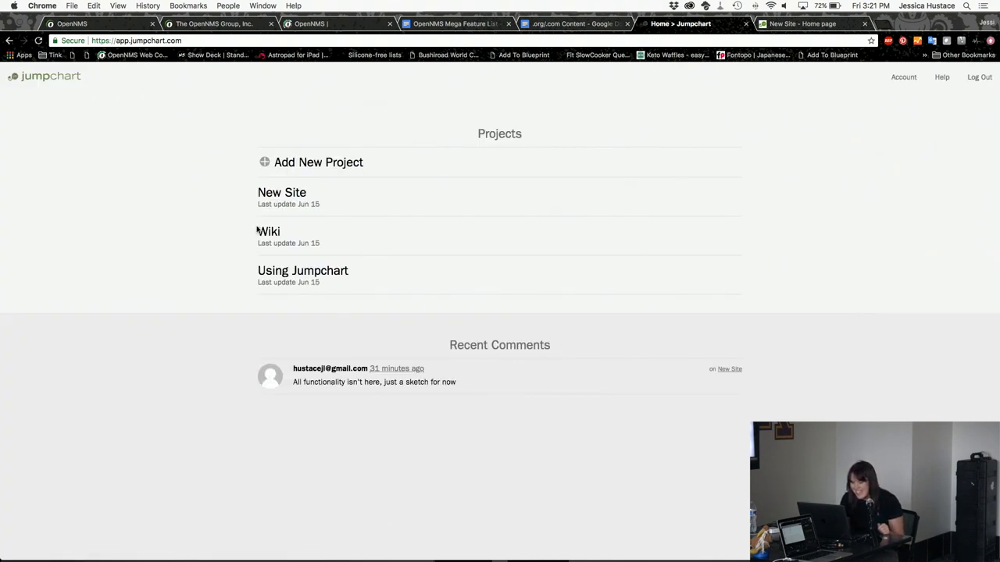
# Enter the Wiki project, landing on its Home page with Releases, Community, Guides and Contribution
pyautogui.click(269, 231)
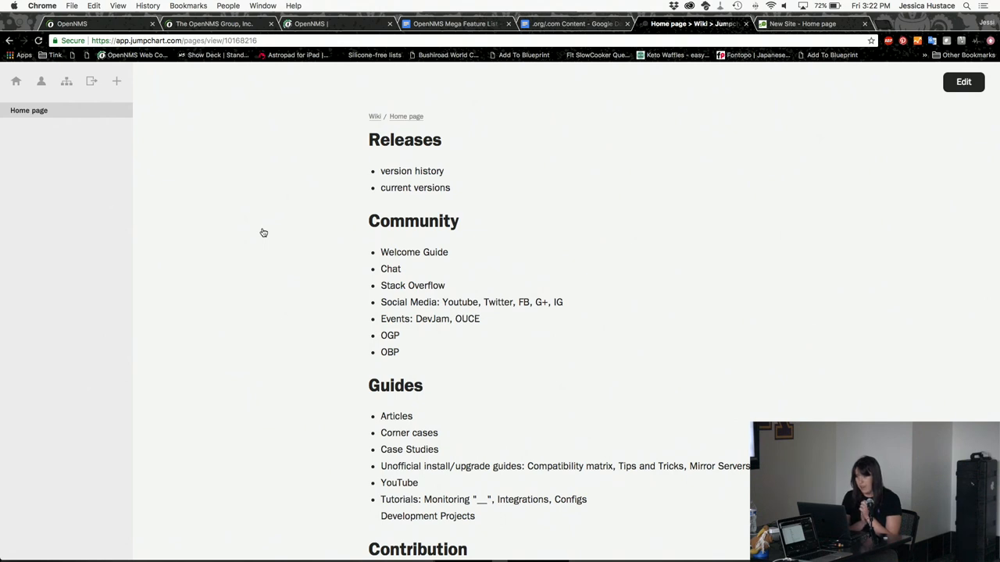
pyautogui.moveTo(119, 69)
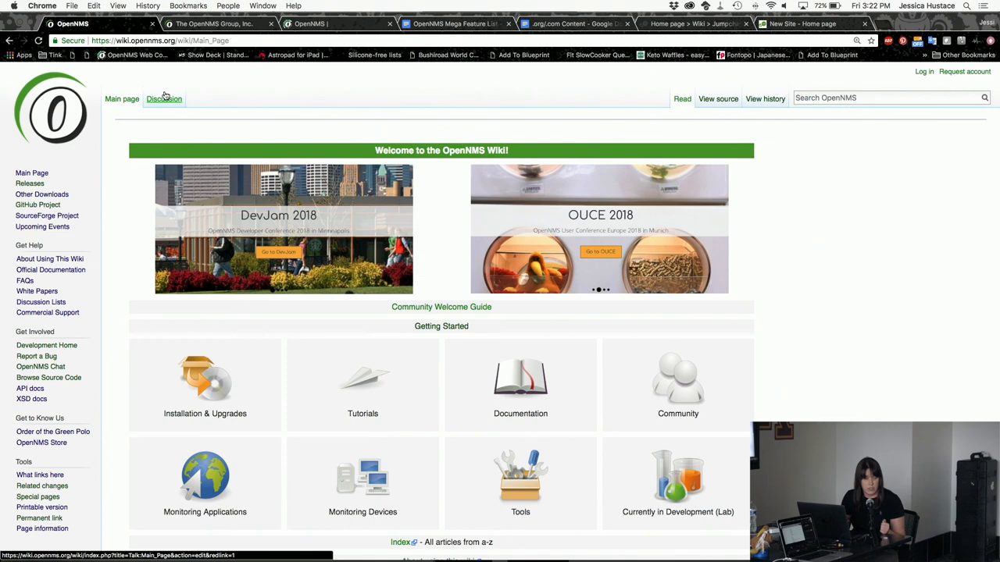
pyautogui.scroll(-3)
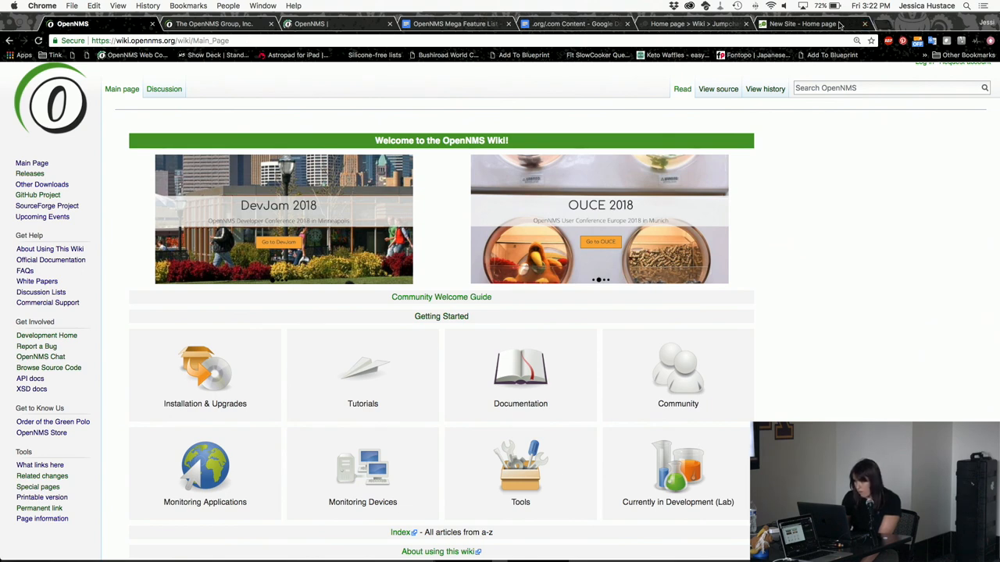
# Glance at the New Site home page plan, then return to the Wiki project's Home page plan
pyautogui.click(811, 24)
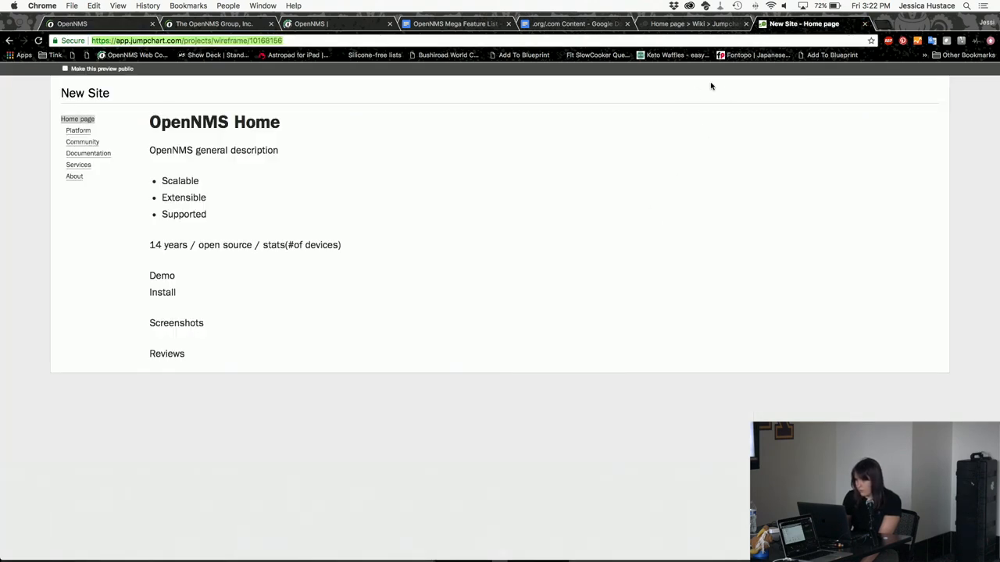
pyautogui.click(686, 24)
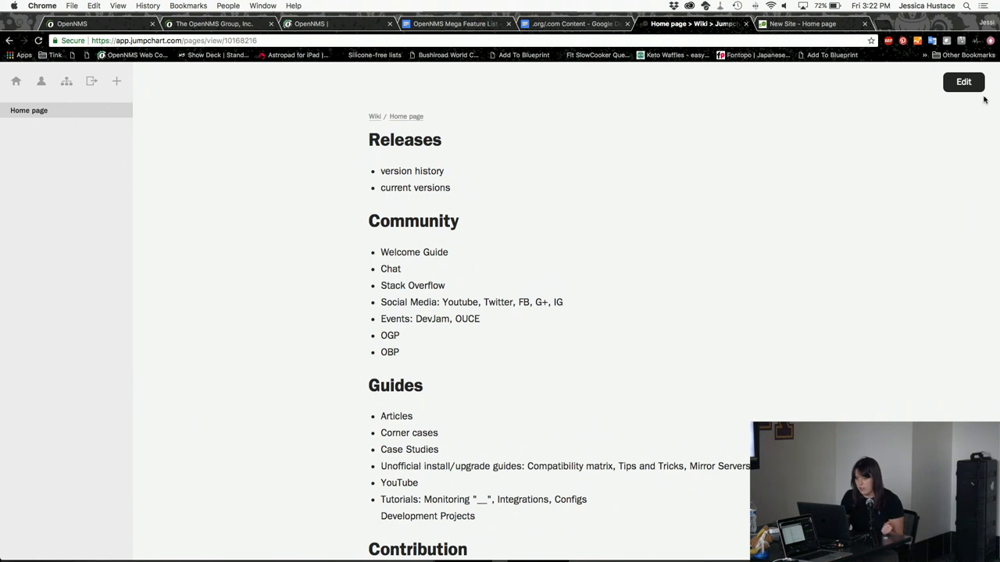
pyautogui.scroll(-3)
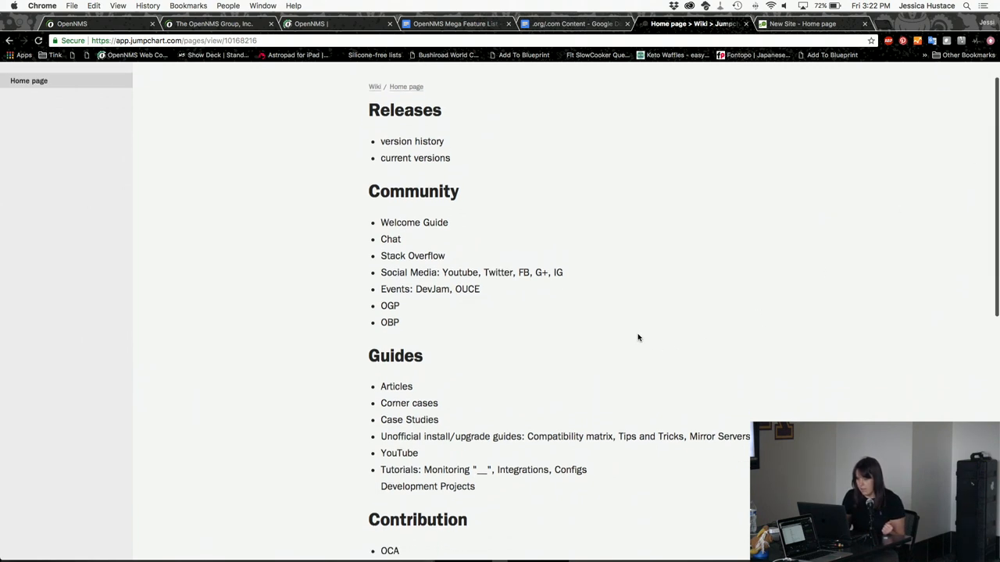
pyautogui.scroll(-3)
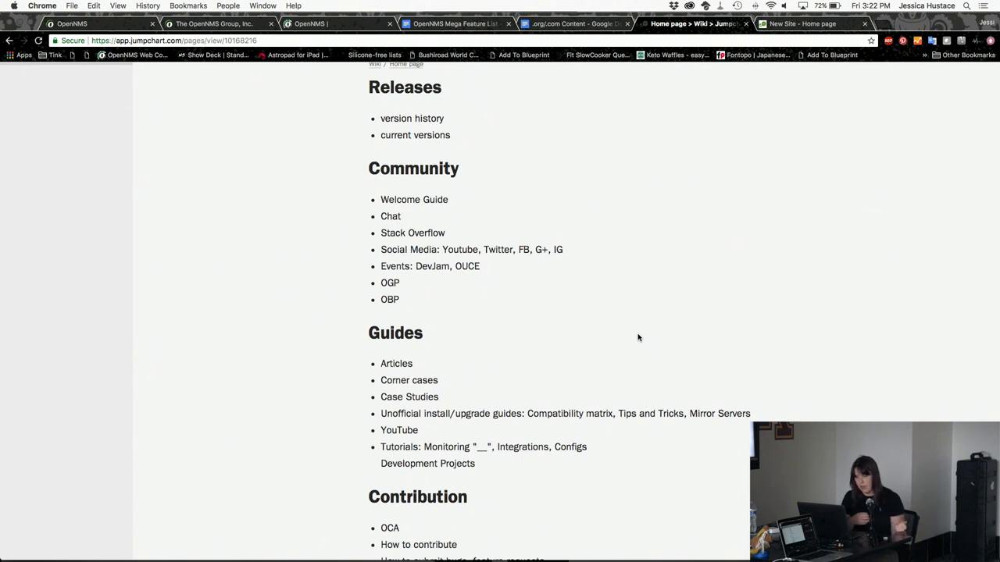
pyautogui.scroll(-3)
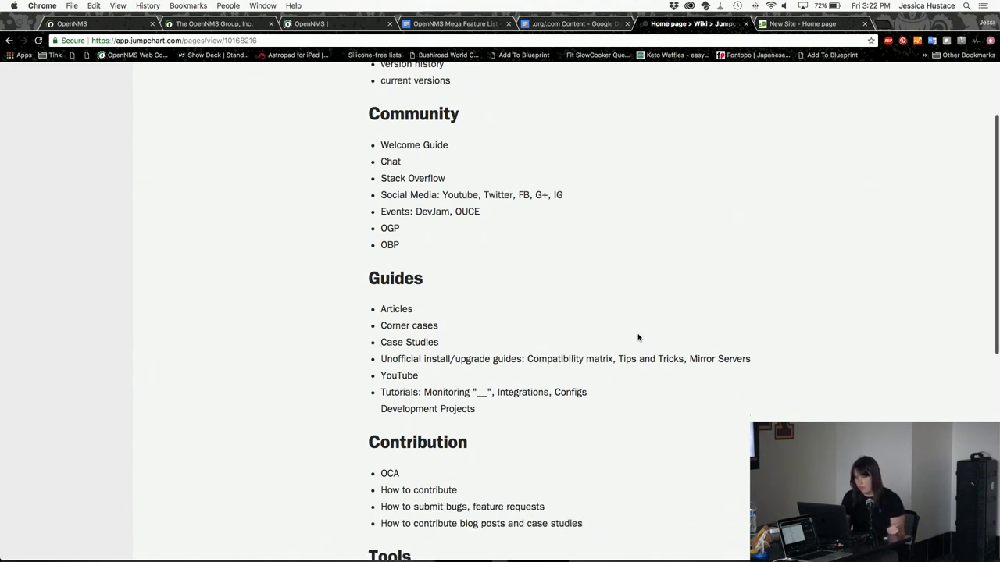
pyautogui.scroll(-3)
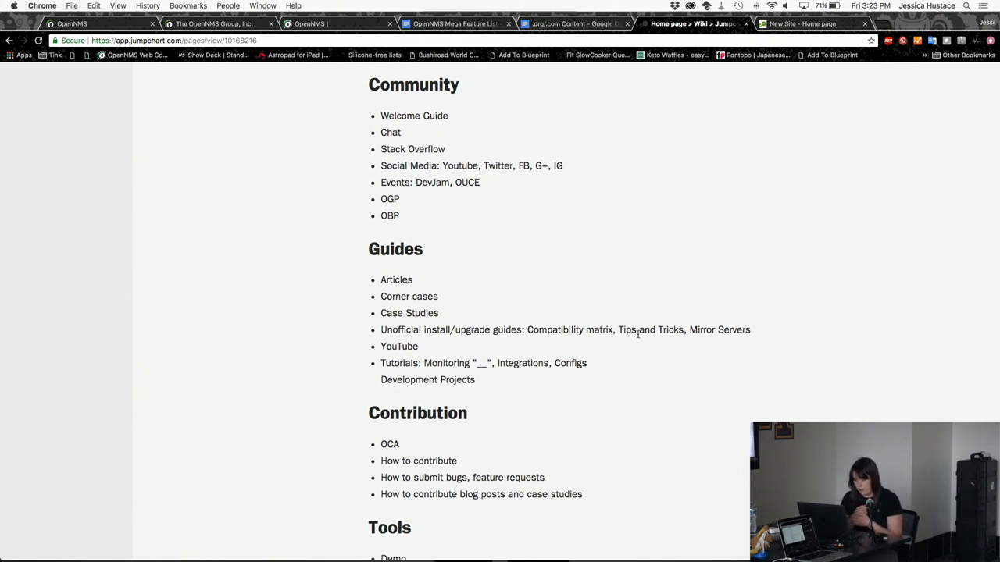
pyautogui.scroll(-3)
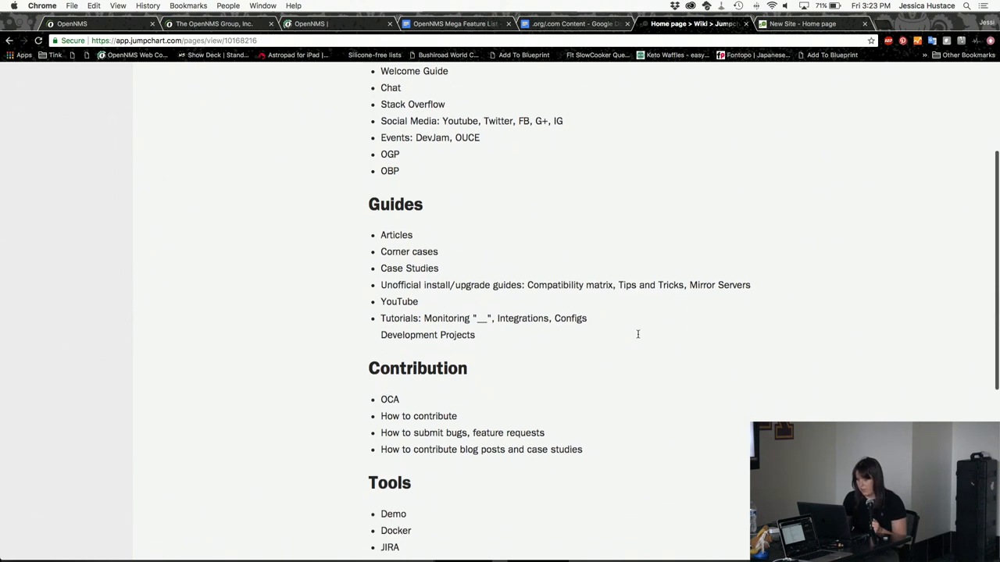
pyautogui.scroll(-3)
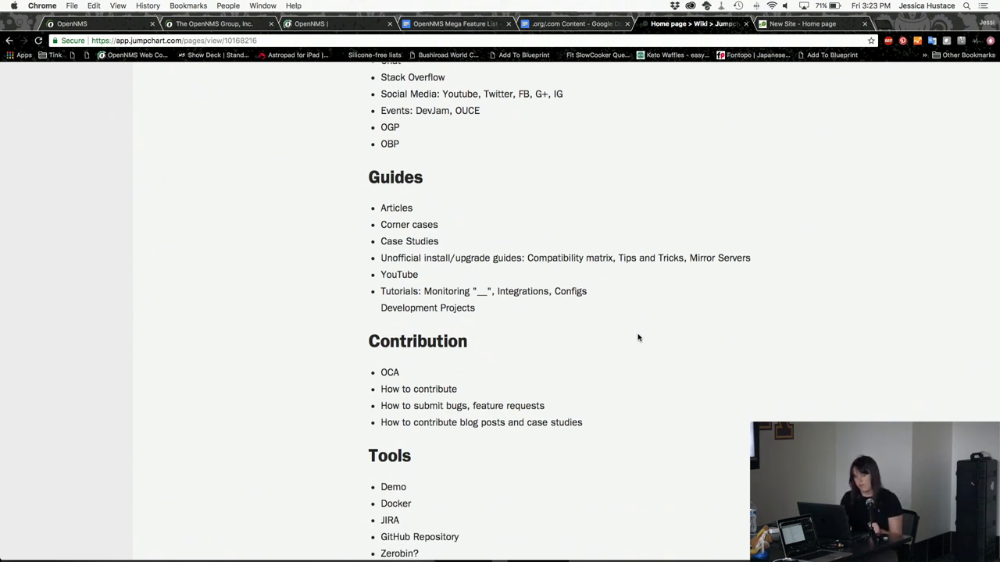
pyautogui.scroll(-3)
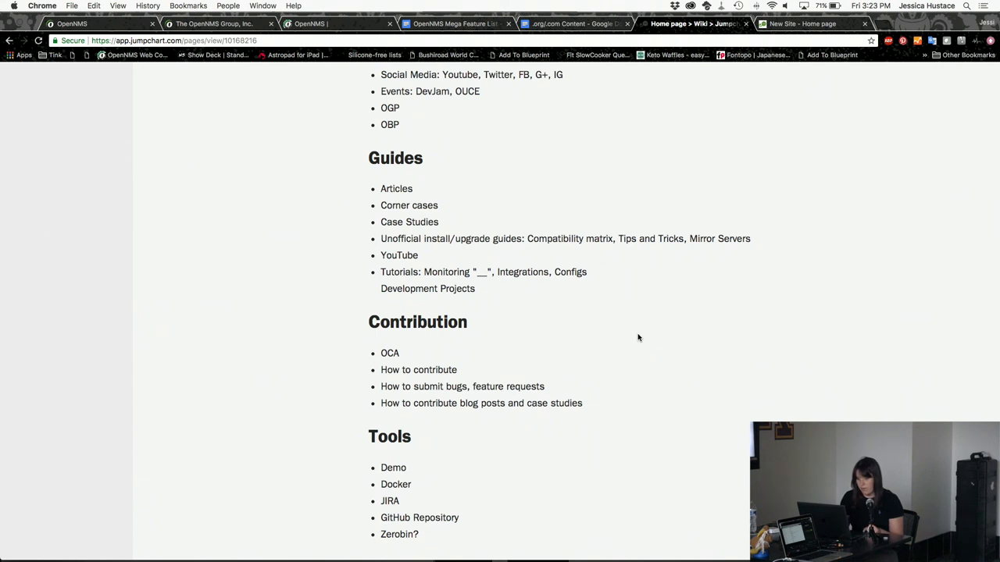
pyautogui.scroll(-3)
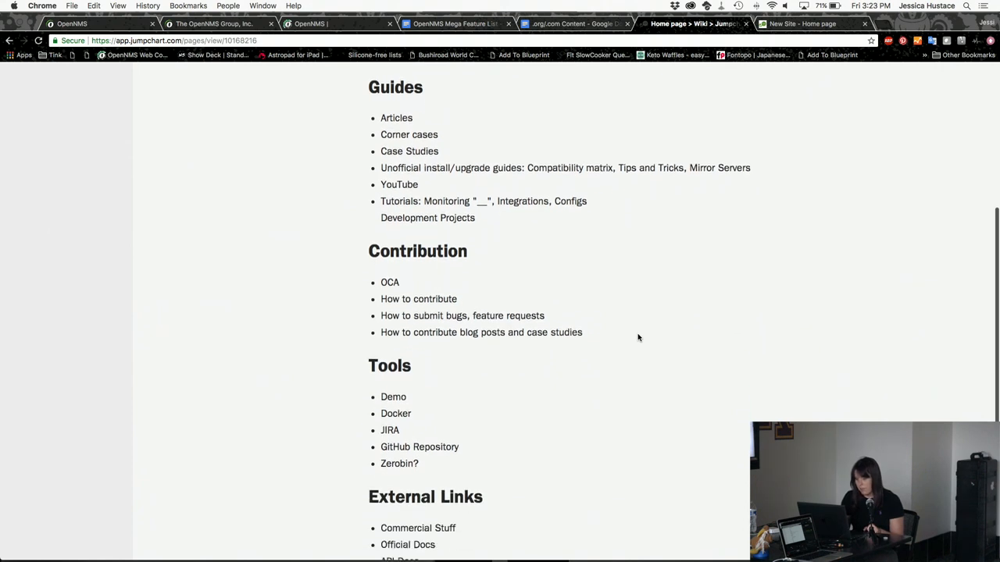
pyautogui.scroll(-3)
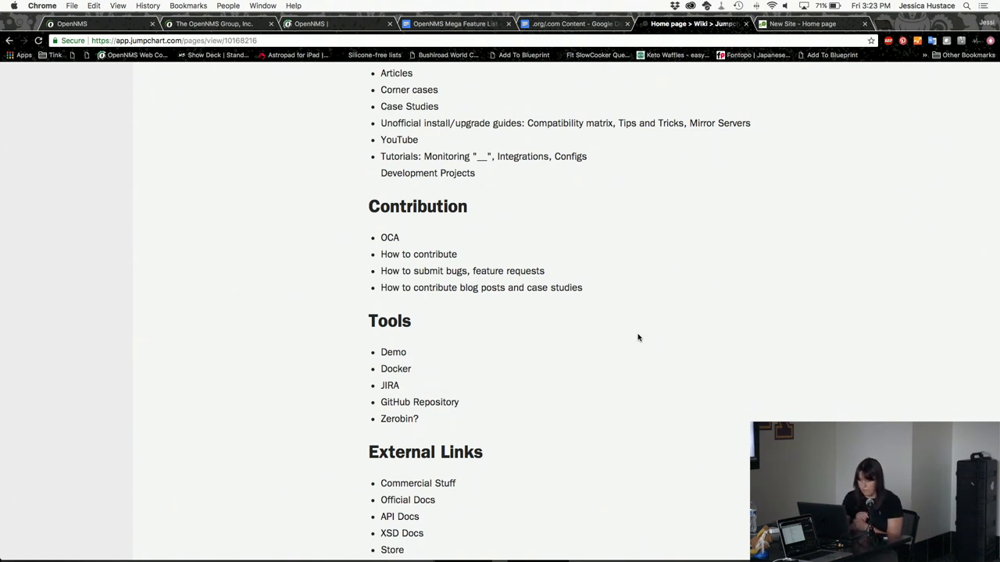
pyautogui.scroll(-3)
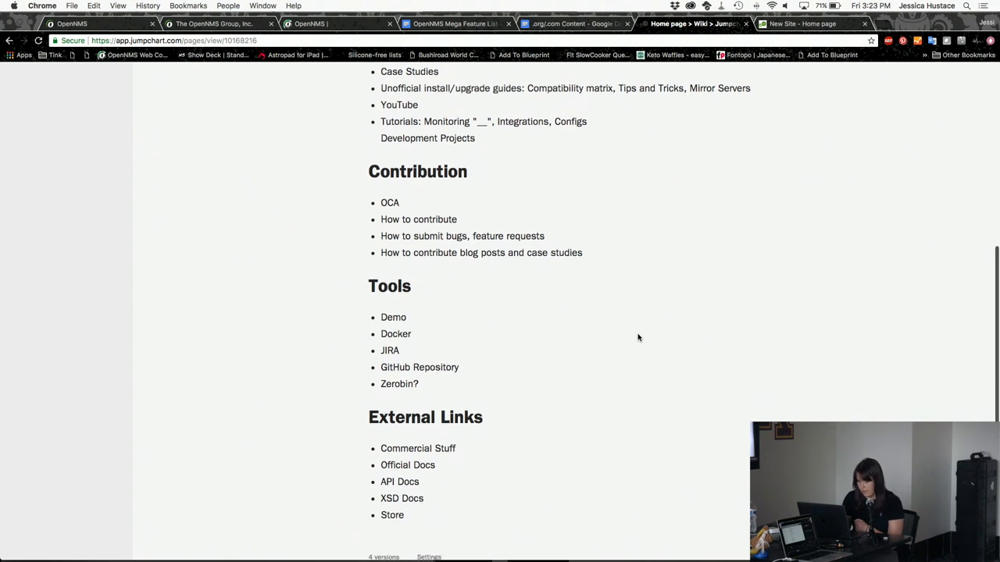
pyautogui.scroll(-3)
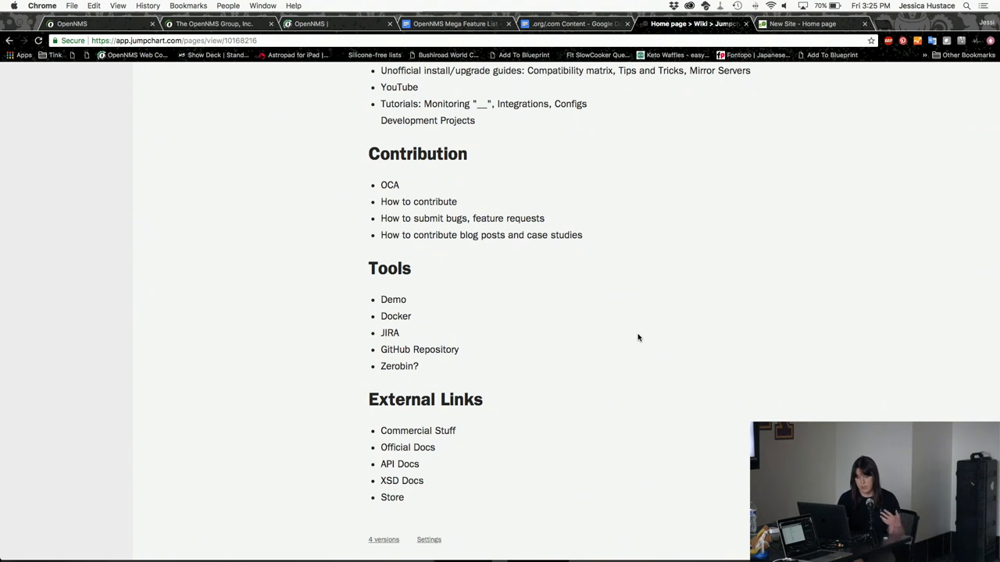
pyautogui.moveTo(637, 334)
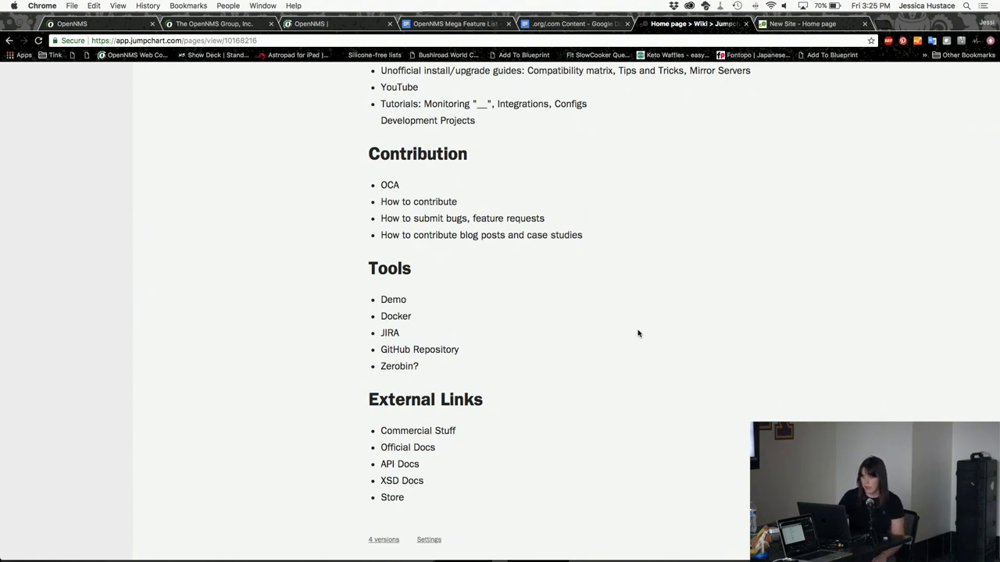
pyautogui.moveTo(747, 141)
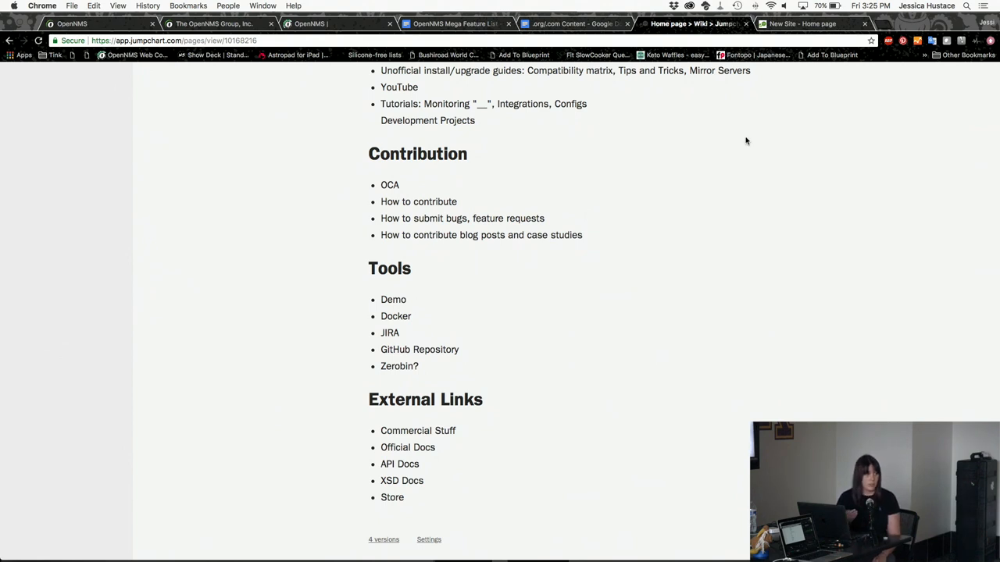